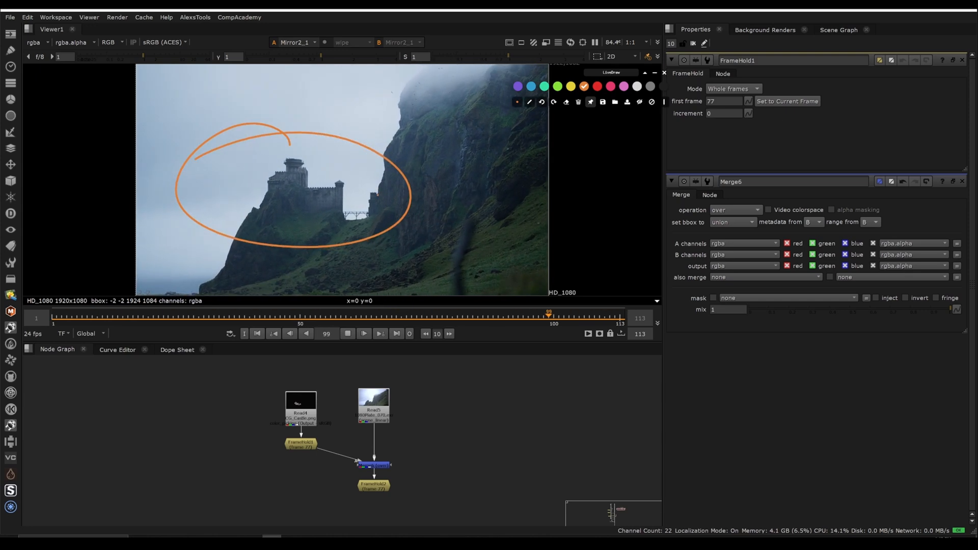
Scrub through the cliff plate playback at several frames while the course page is referenced
left_click(221, 316)
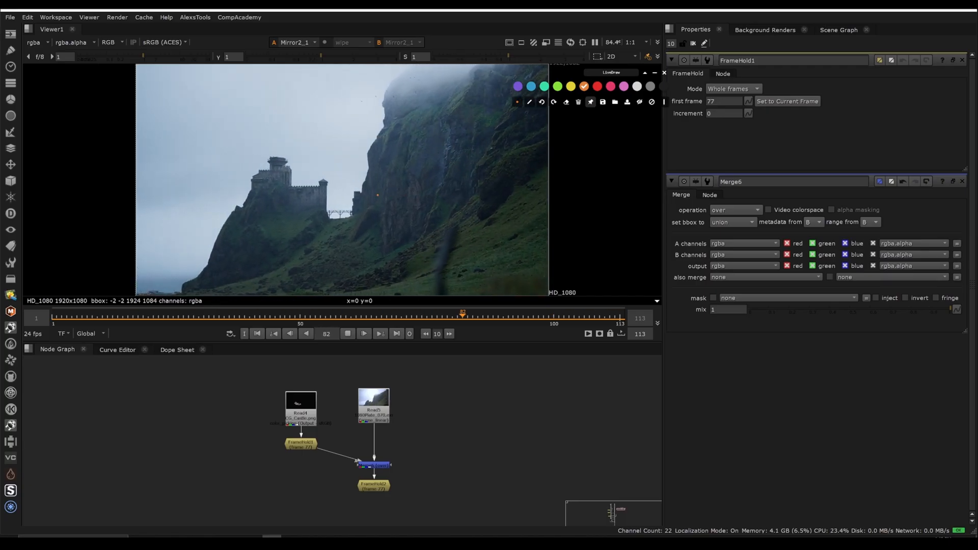
left_click(132, 316)
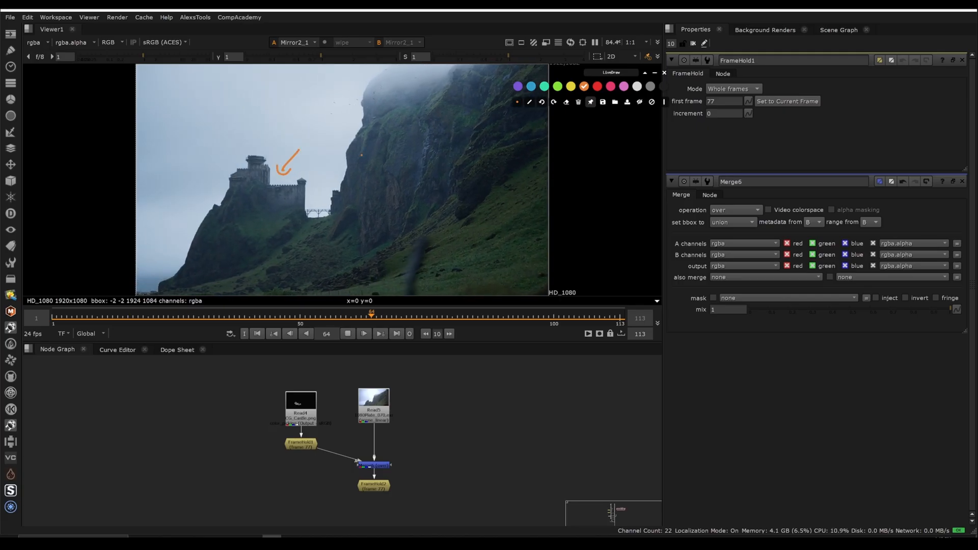
left_click(173, 315)
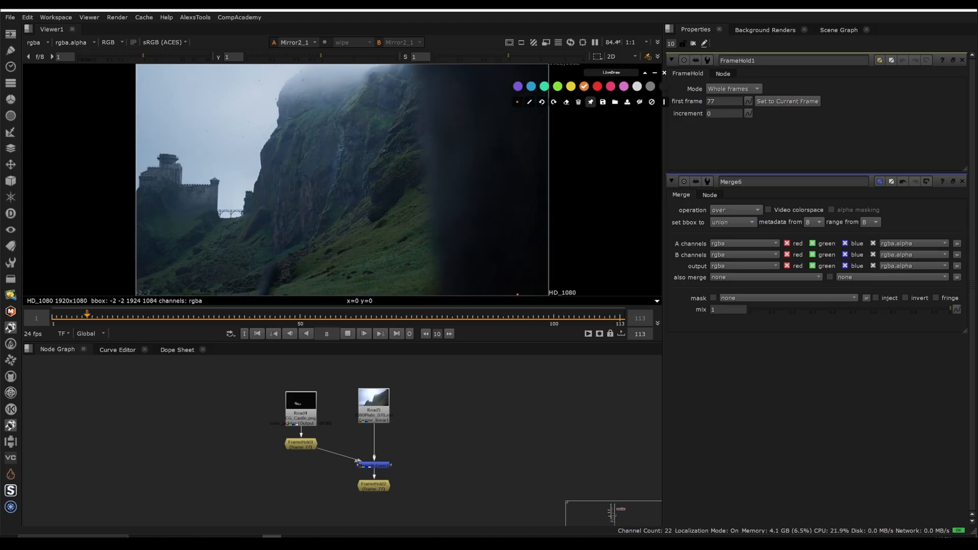
left_click(331, 314)
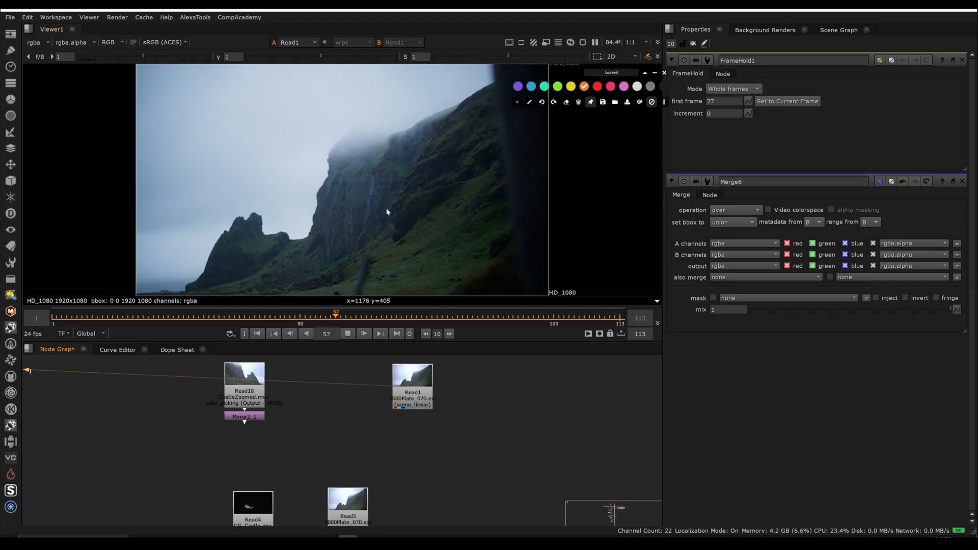
left_click(579, 313)
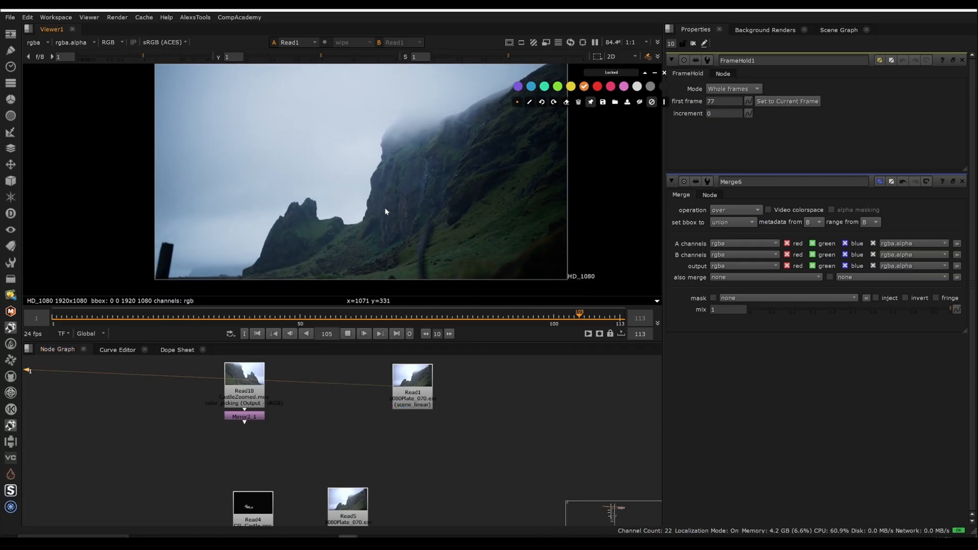
left_click(249, 313)
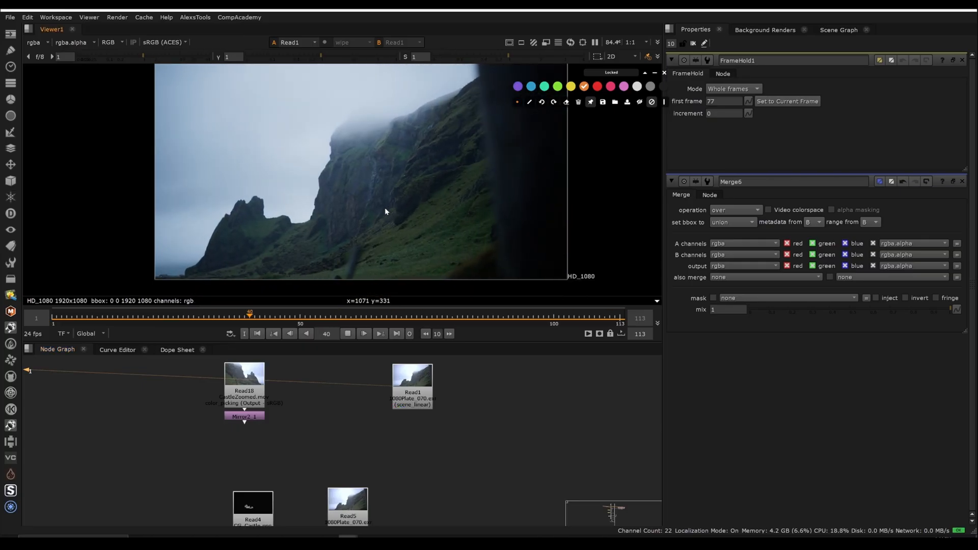
left_click(493, 315)
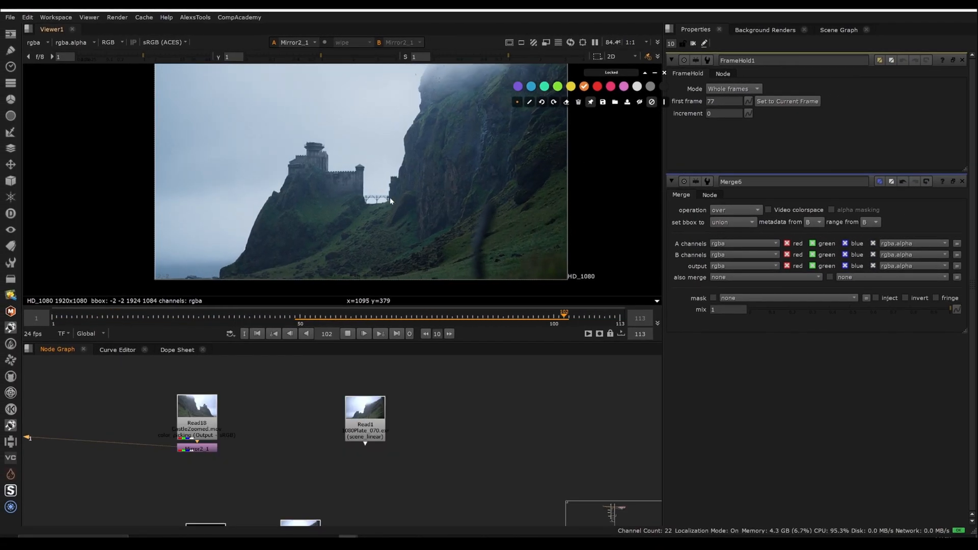
left_click(230, 316)
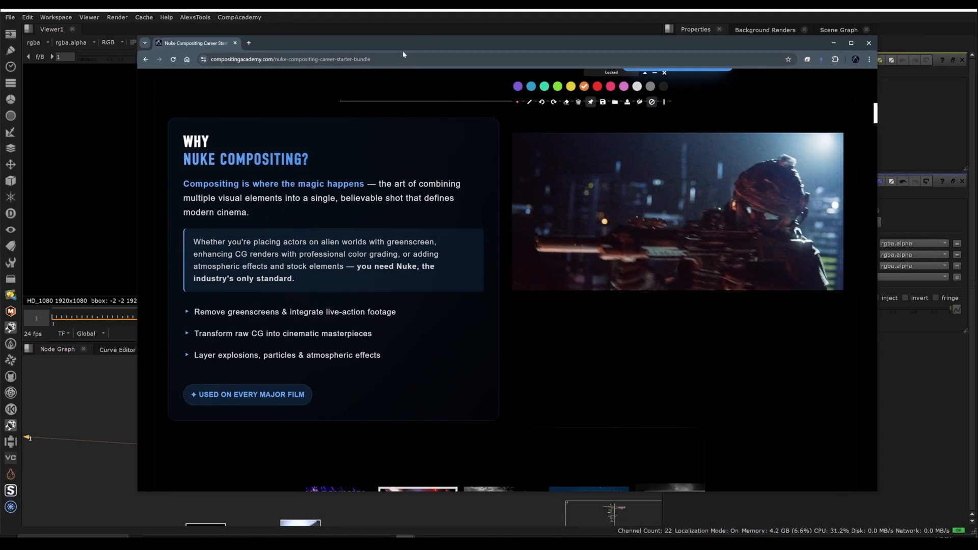
Scroll the compositingacademy.com bundle page down to the 'Why Nuke Compositing?' section
left_click(677, 210)
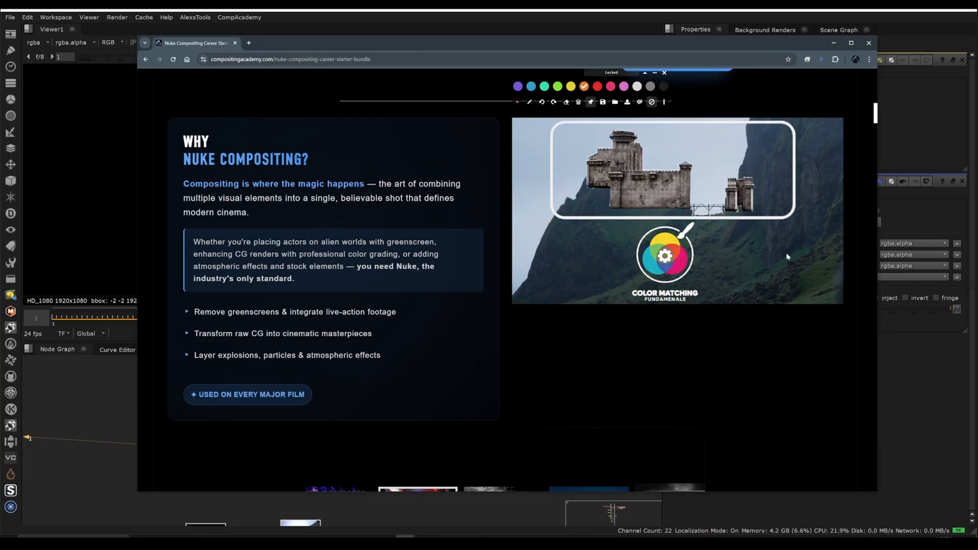
left_click(677, 210)
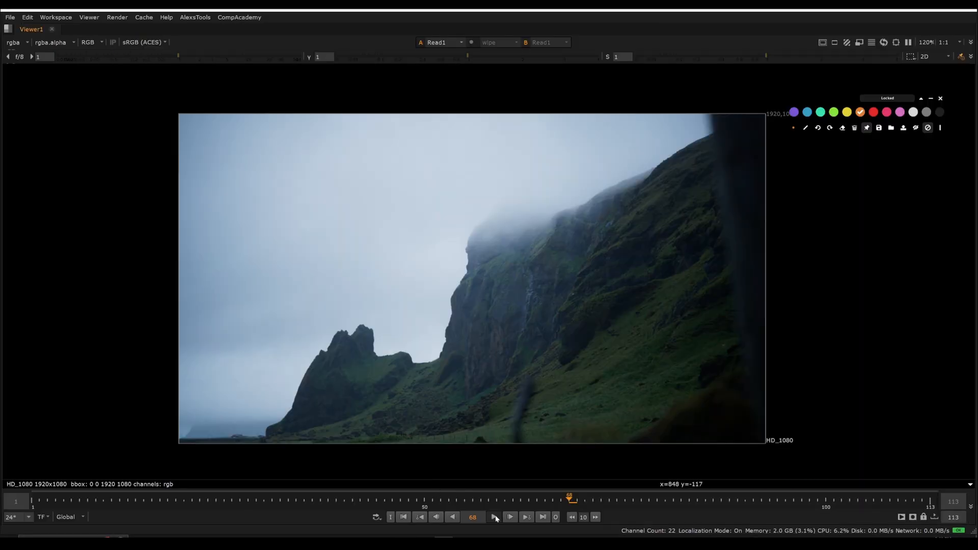
Play the raw Read1 cliff plate in the maximized viewer and scrub to a couple of frames
left_click(509, 516)
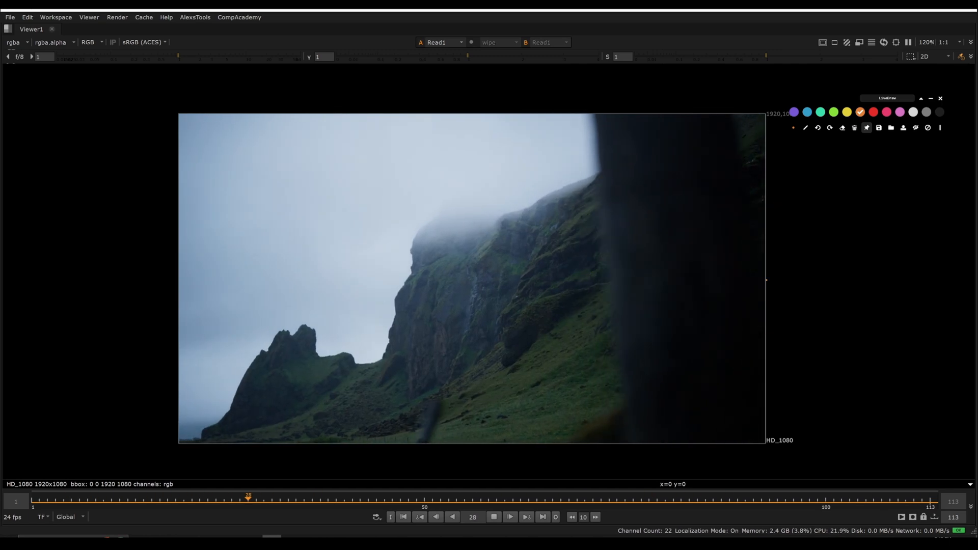
left_click(632, 500)
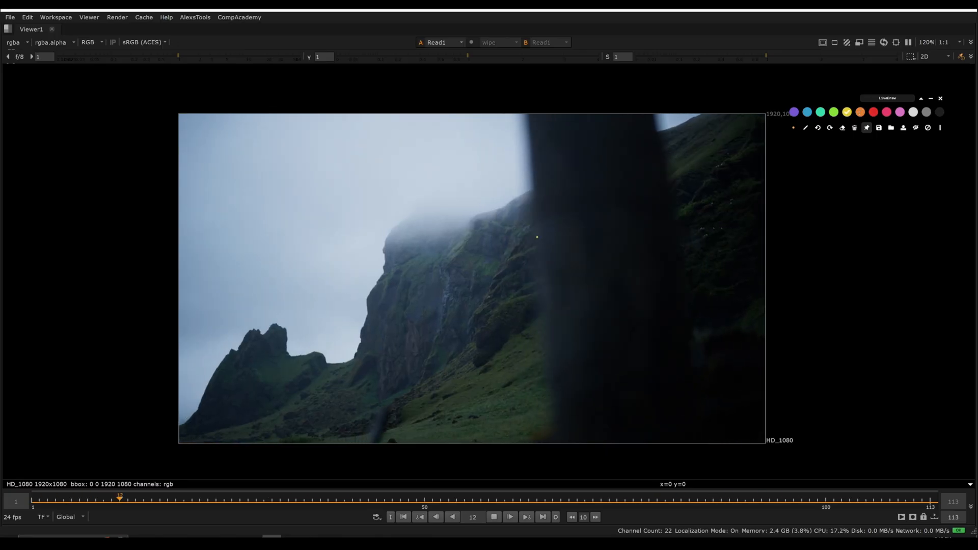
left_click(504, 496)
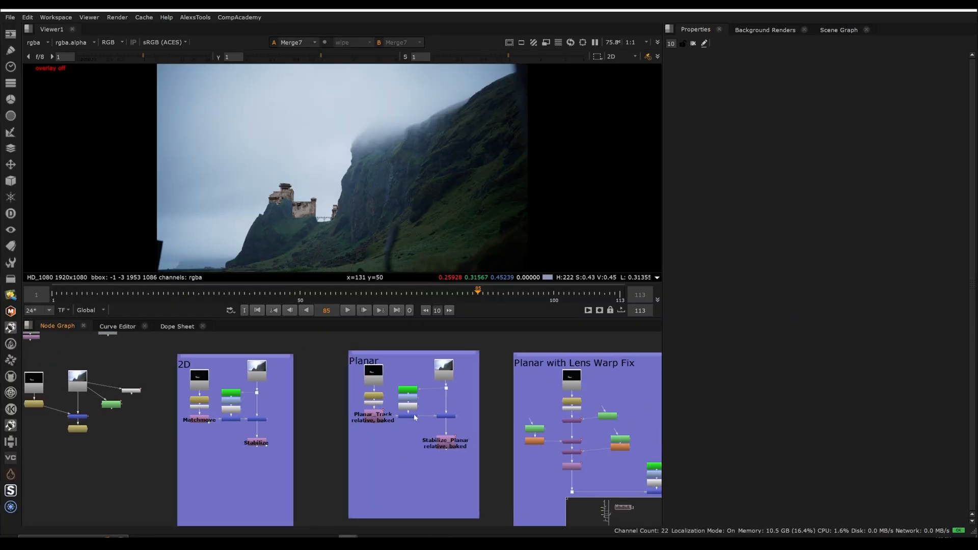
mouse_move(309, 232)
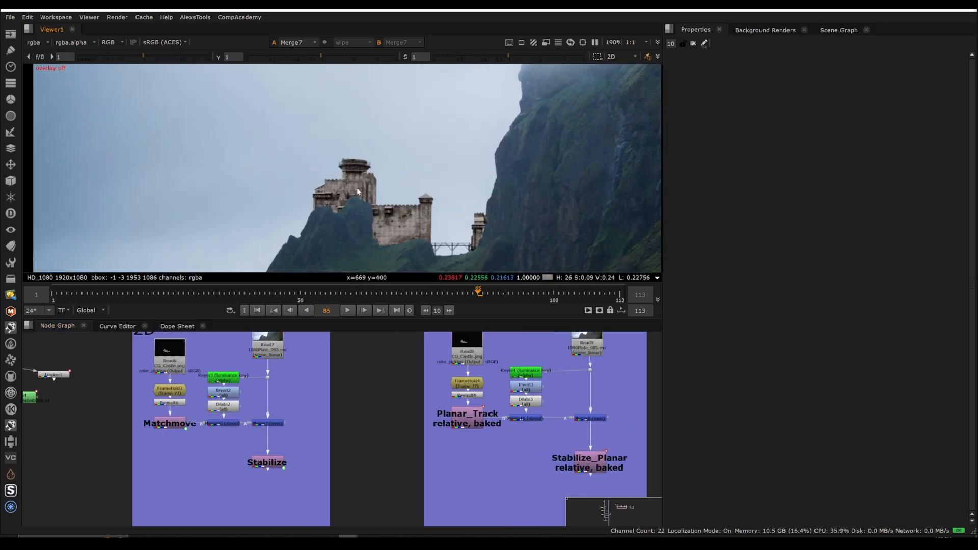
Zoom the Node Graph toward the 2D Matchmove backdrop to view the Merge7 castle composite
scroll("down", 3)
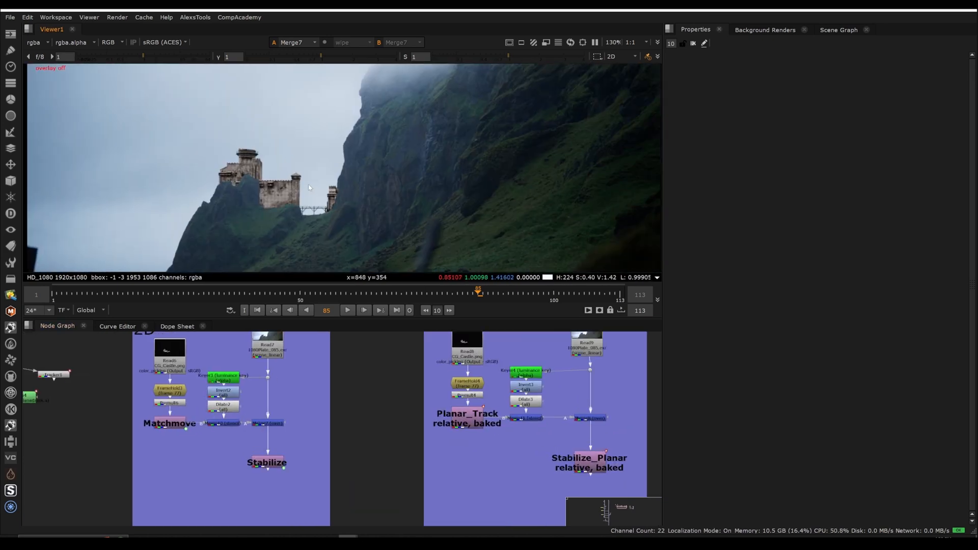
mouse_move(436, 384)
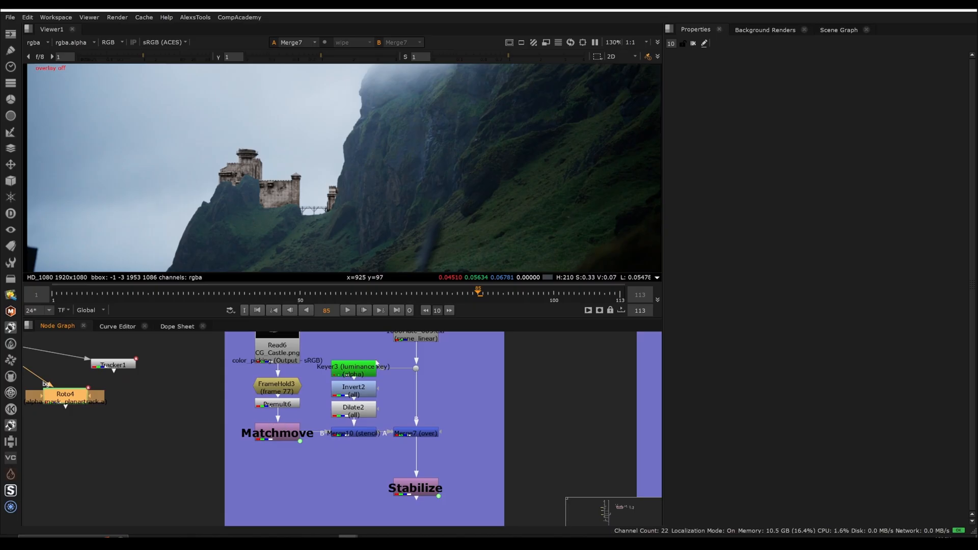
mouse_move(507, 369)
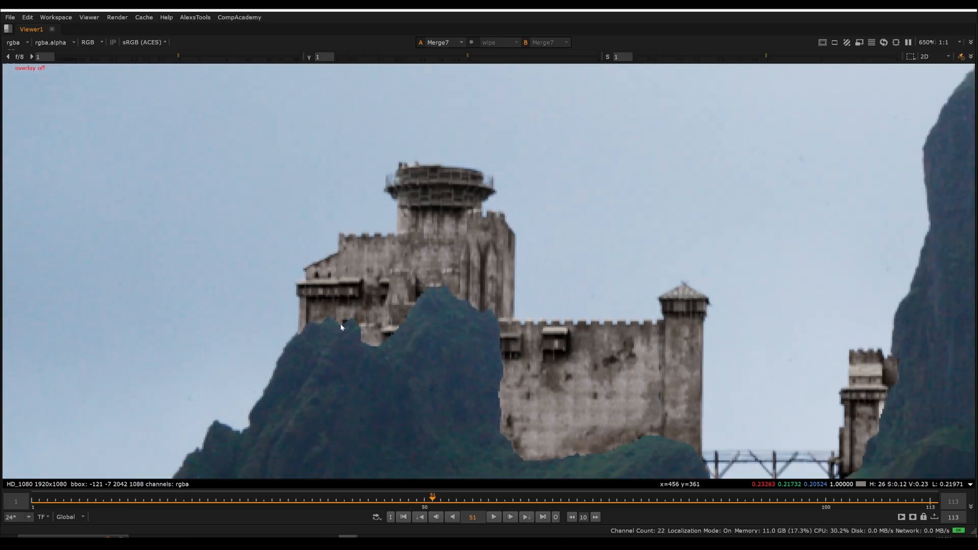
mouse_move(346, 324)
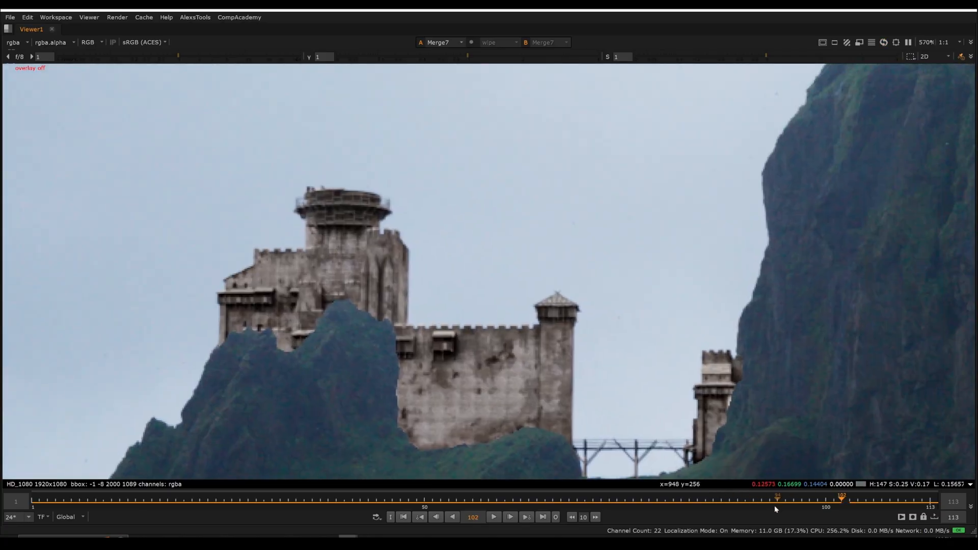
Jump to a later frame to inspect the castle edges sitting behind the cliff ridge
left_click(544, 501)
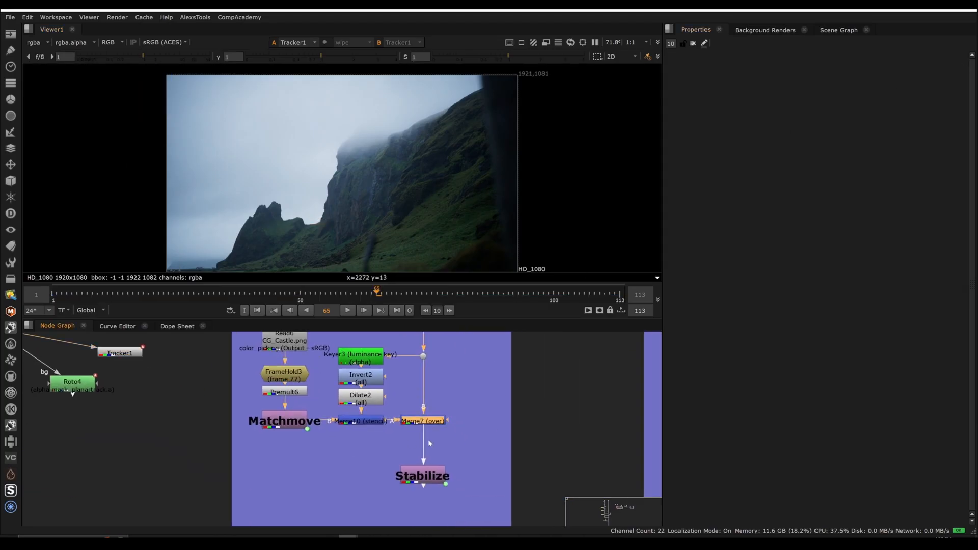
View Tracker1's bare plate, then the Matchmove node's castle element alone on black
left_click(424, 418)
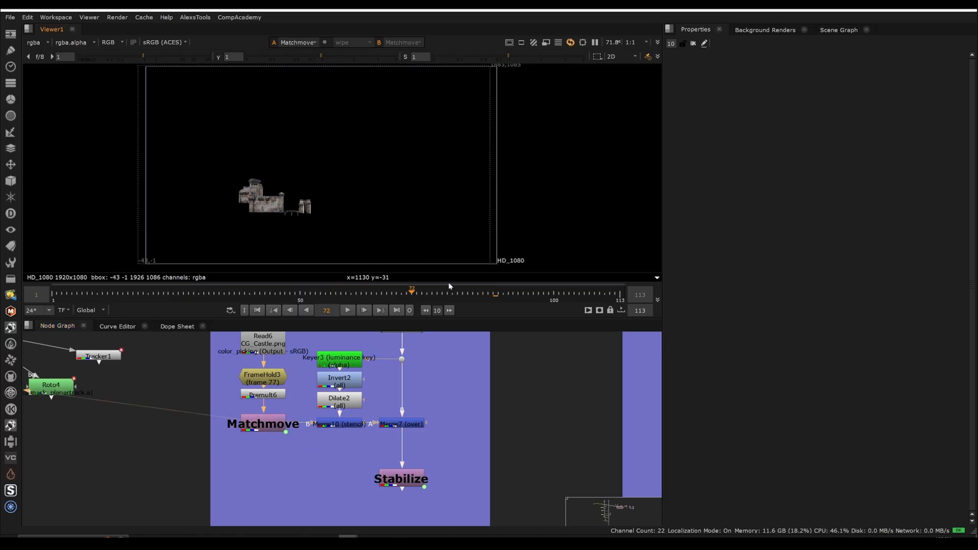
left_click(325, 290)
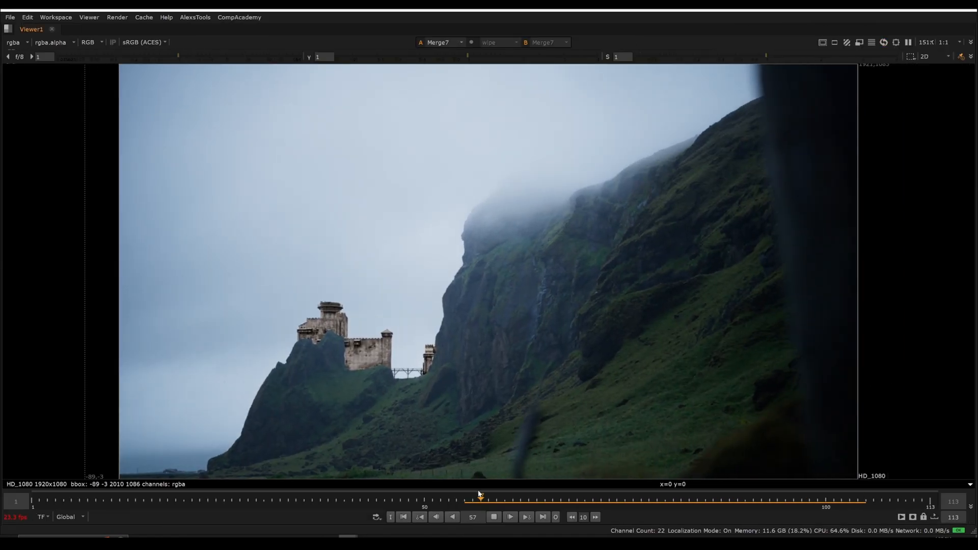
Scrub several frames comparing the Stabilize and Merge7 composites, then resume playback
left_click(873, 501)
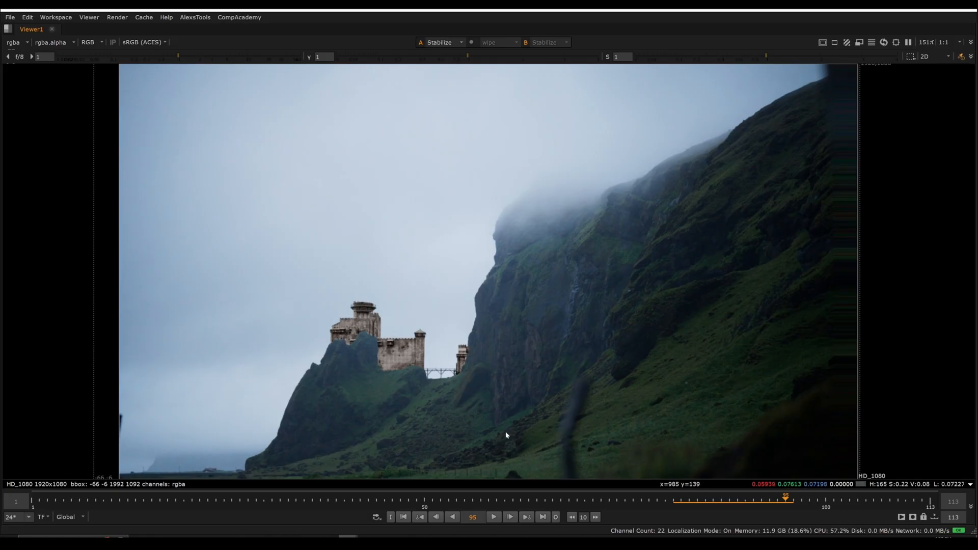
left_click(529, 500)
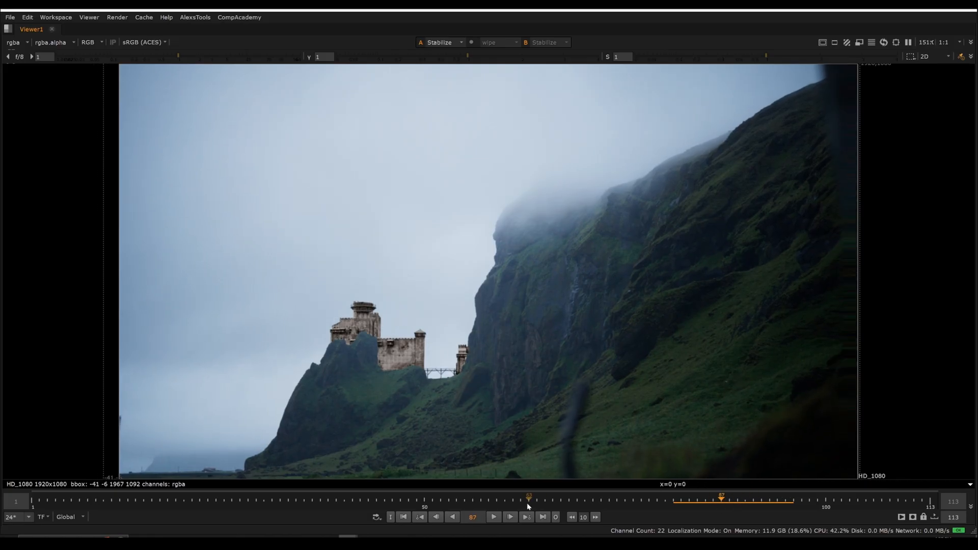
left_click(493, 517)
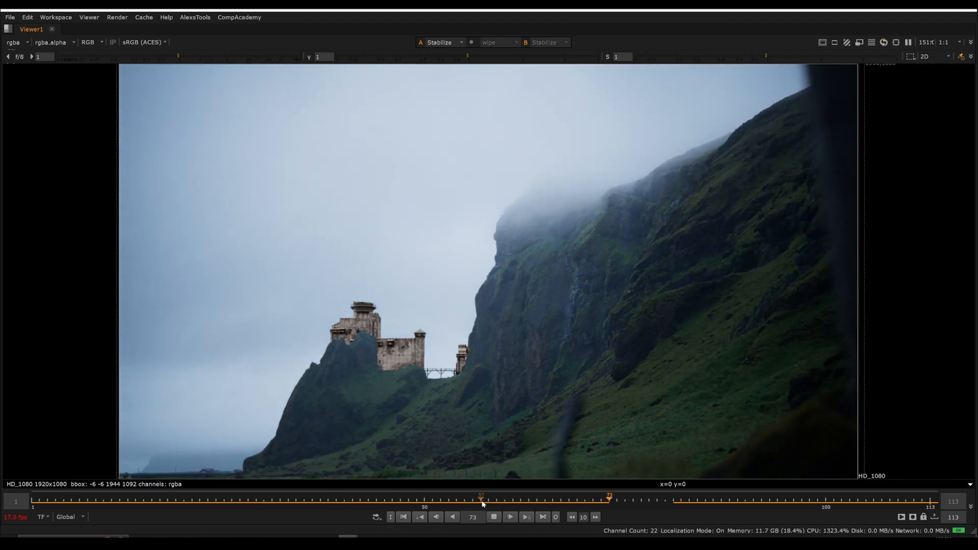
left_click(143, 497)
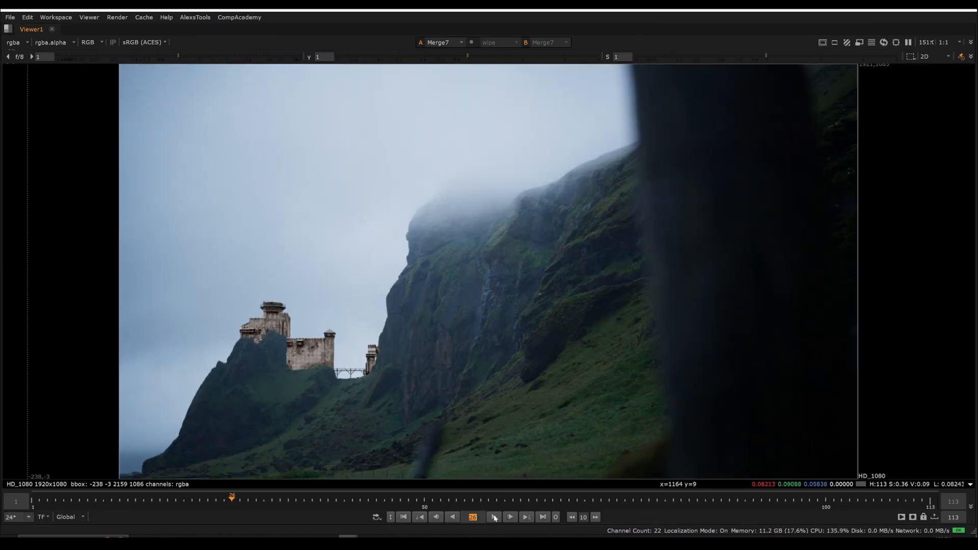
left_click(509, 517)
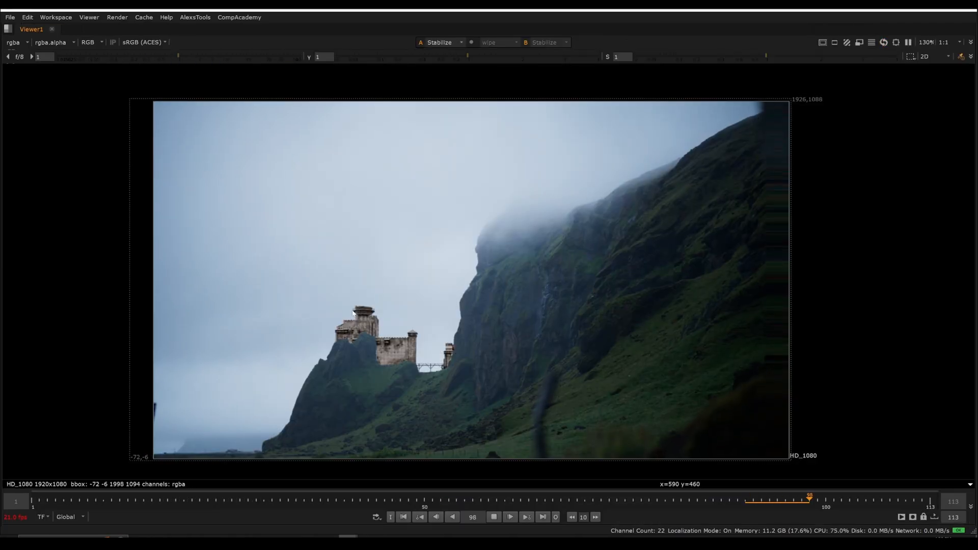
Scrub the stabilized castle shot, zoom in on the ridge edge, and jump back near the start
left_click(288, 501)
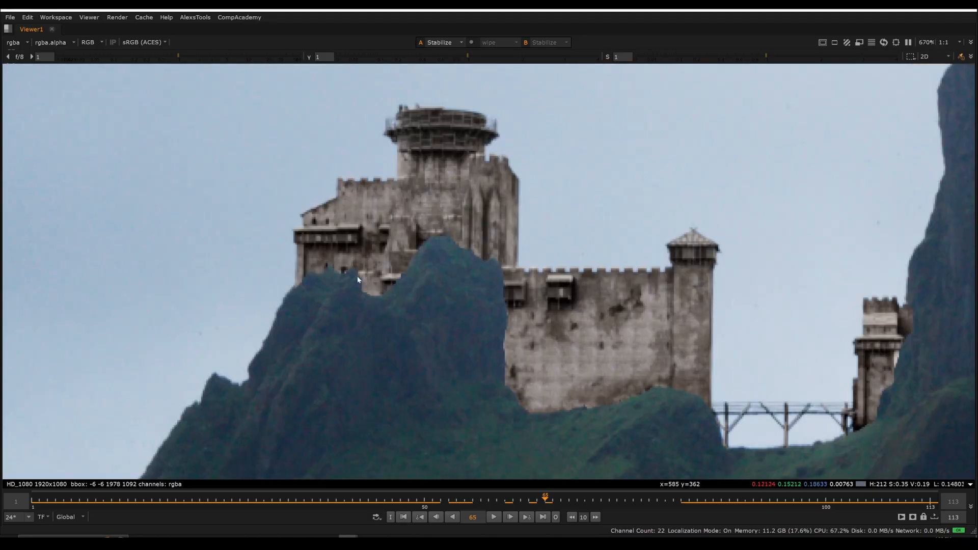
scroll("down", 3)
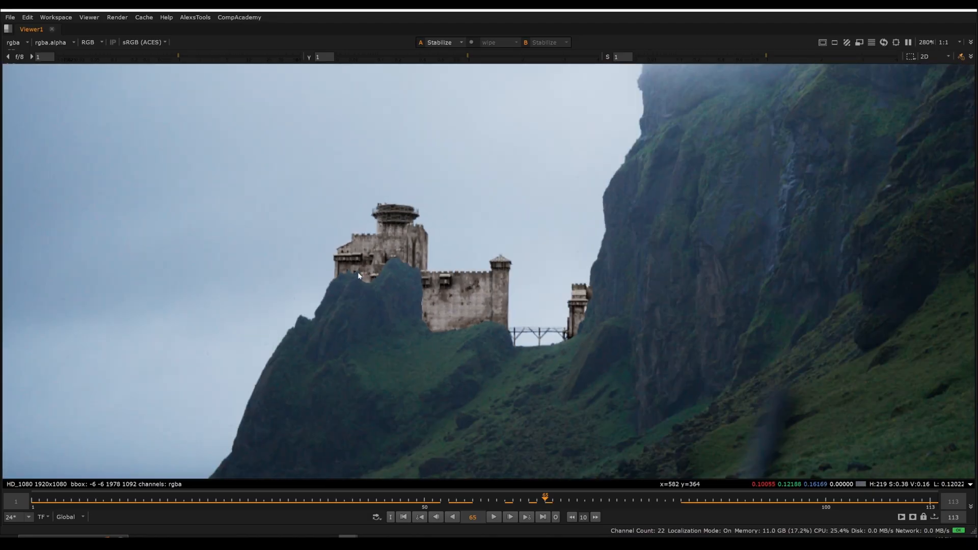
scroll("down", 3)
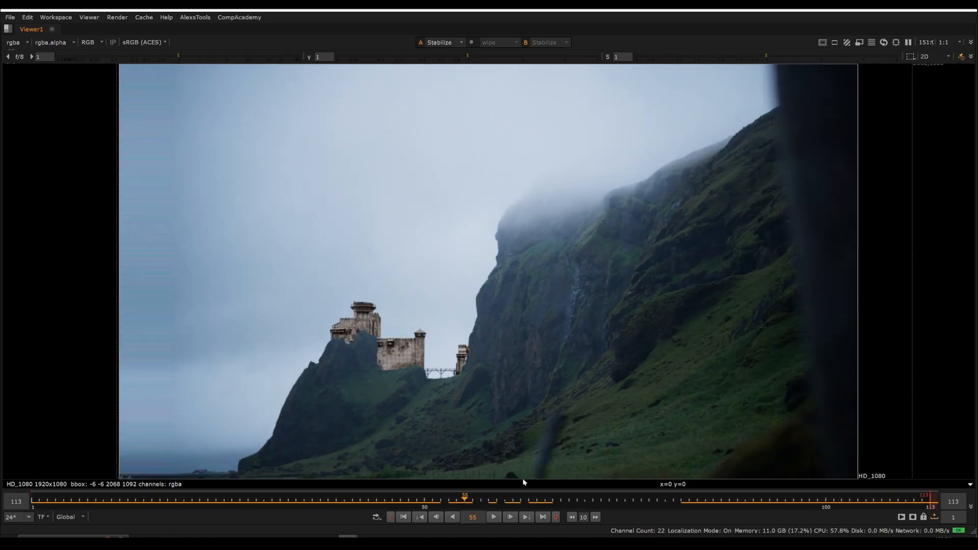
left_click(264, 498)
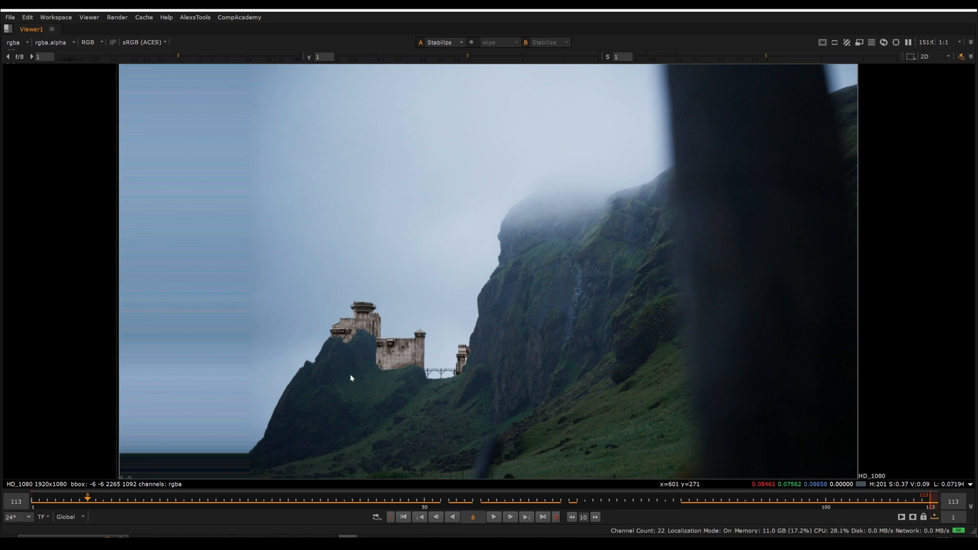
mouse_move(374, 368)
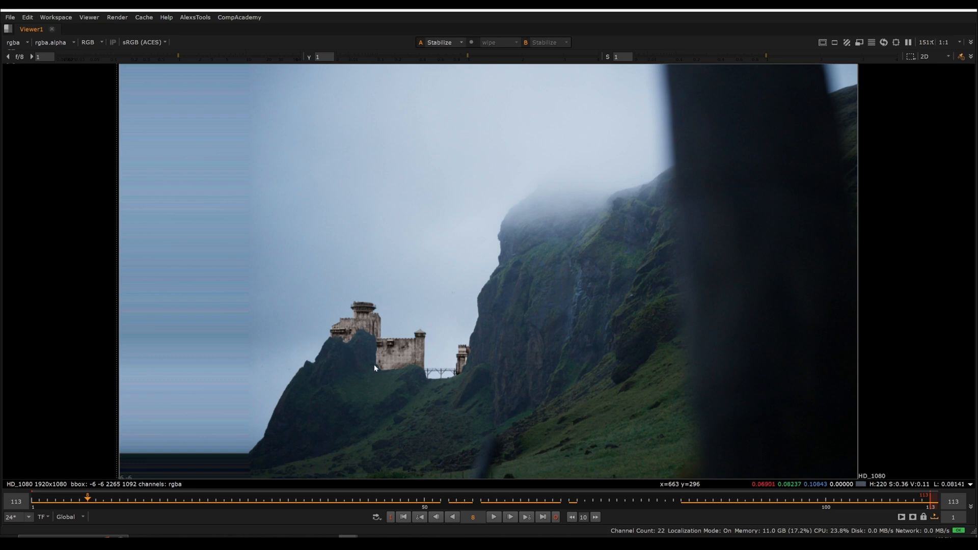
mouse_move(377, 335)
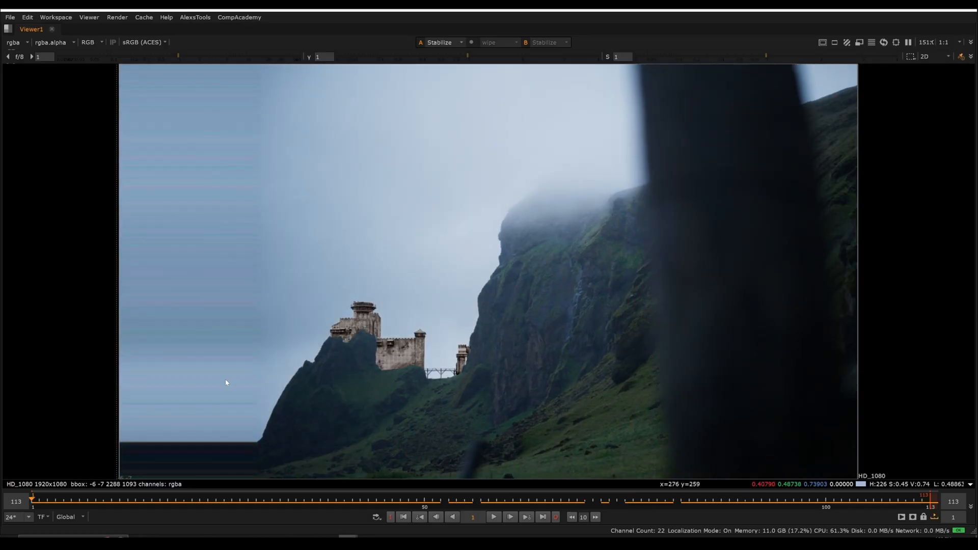
mouse_move(457, 369)
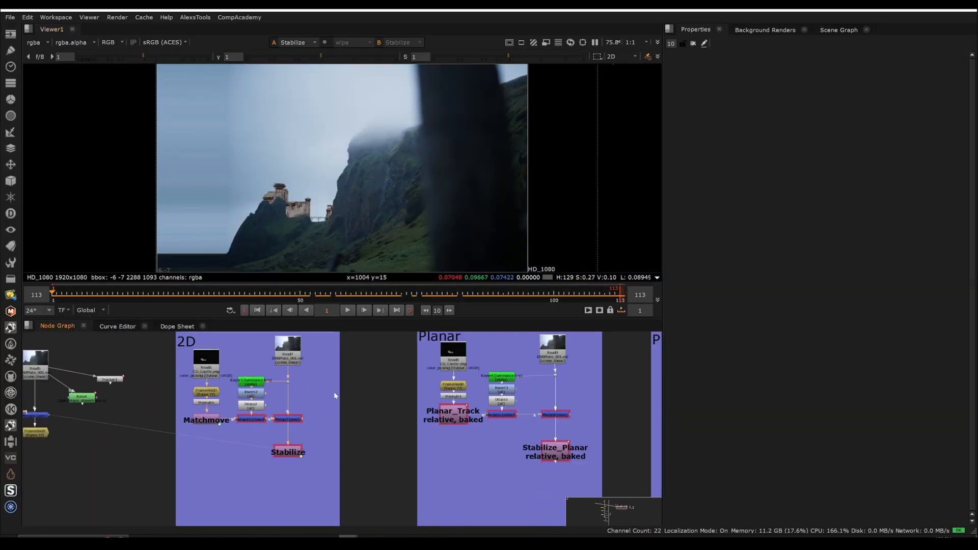
Pan to the Planar setup and check the castle lock at two frames of the shot
scroll("right", 3)
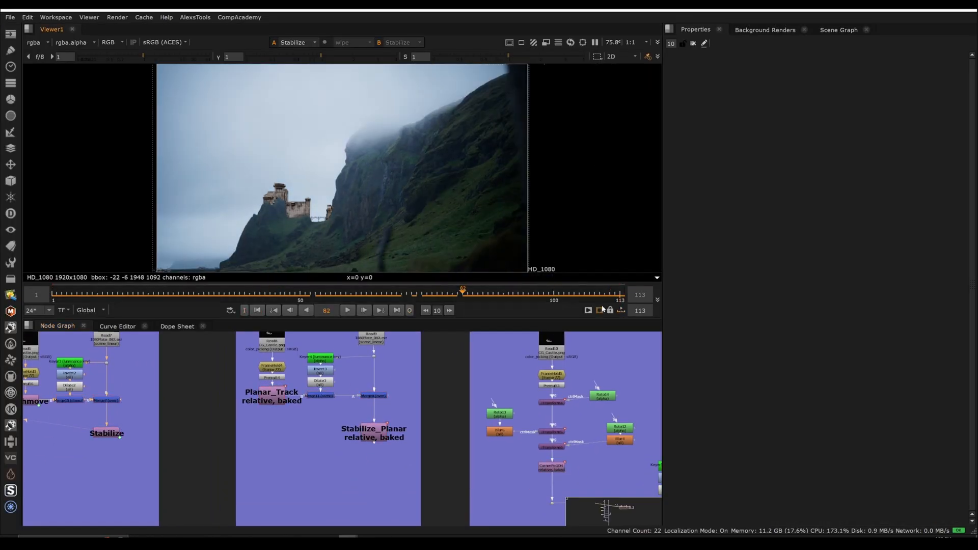
left_click(503, 291)
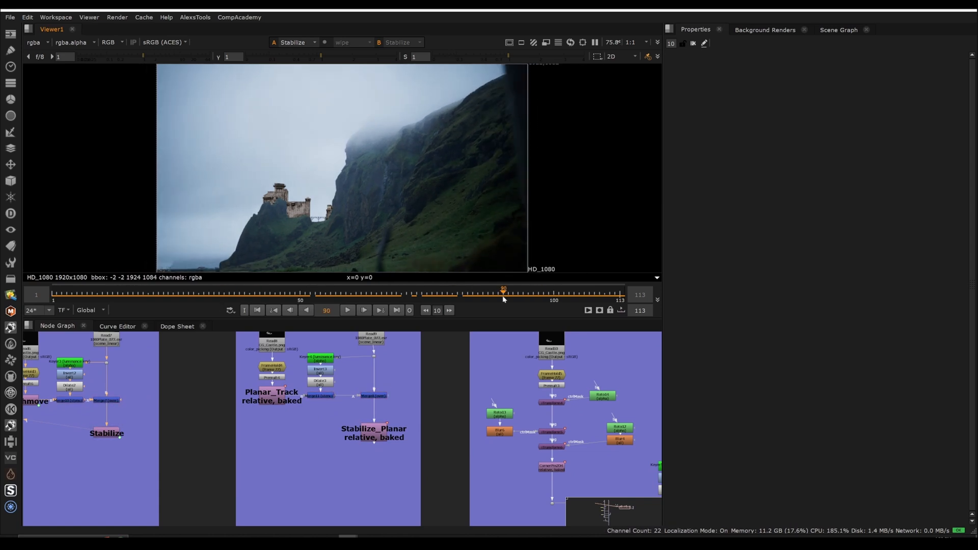
left_click(253, 293)
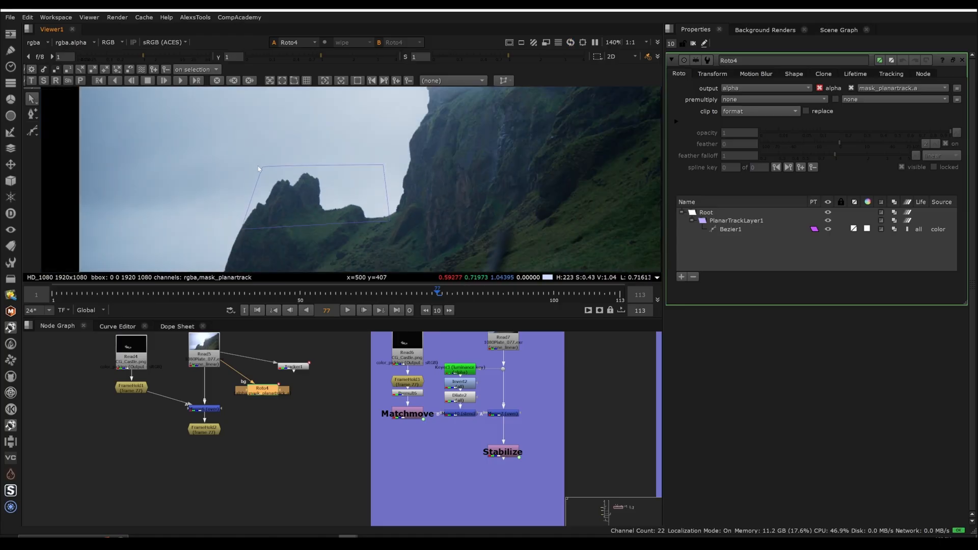
mouse_move(324, 259)
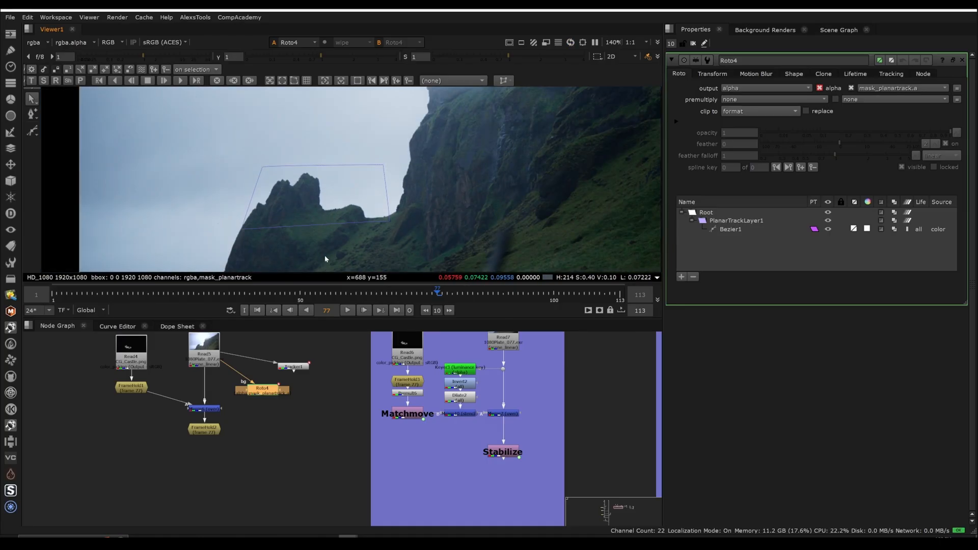
mouse_move(279, 187)
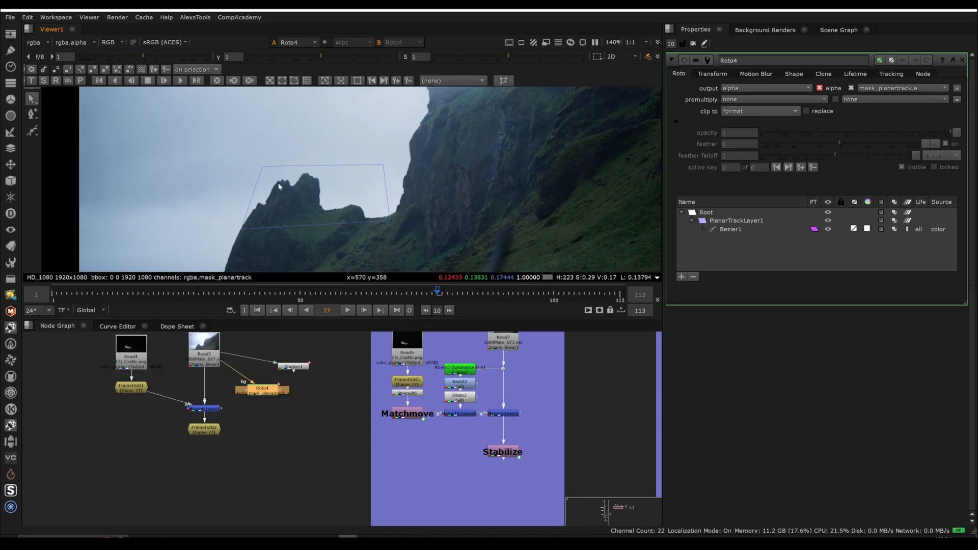
mouse_move(357, 230)
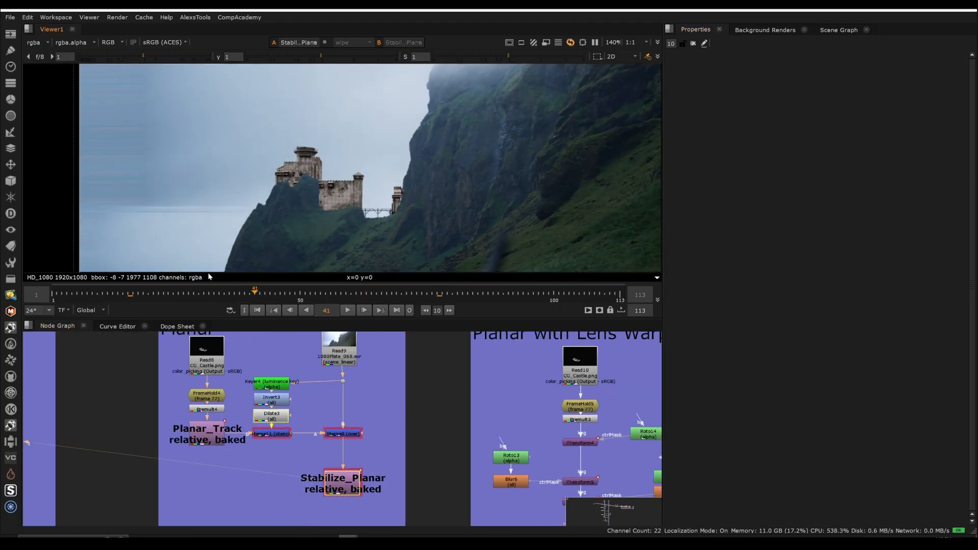
Check the castle lock at early, mid and other frames, ending near the first frame
left_click(138, 290)
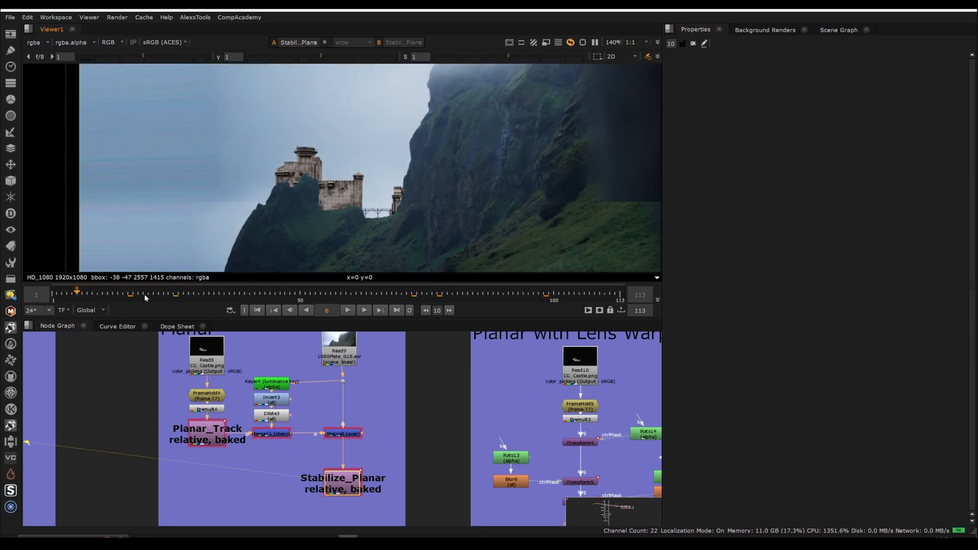
left_click(336, 293)
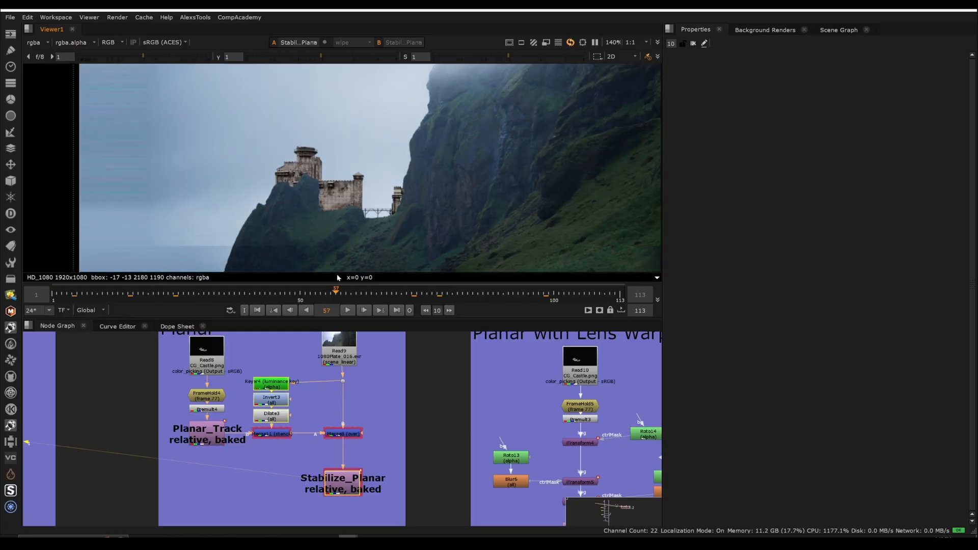
left_click(265, 295)
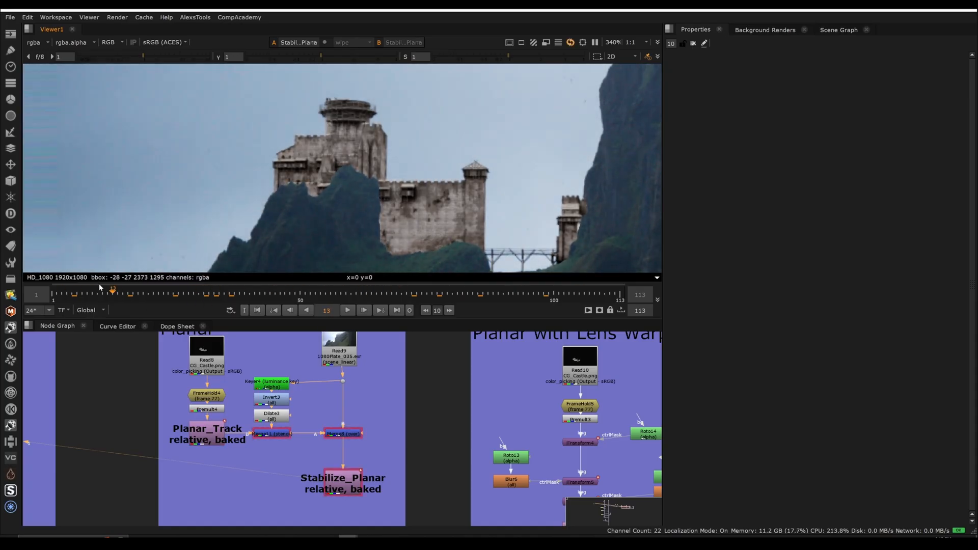
left_click(53, 293)
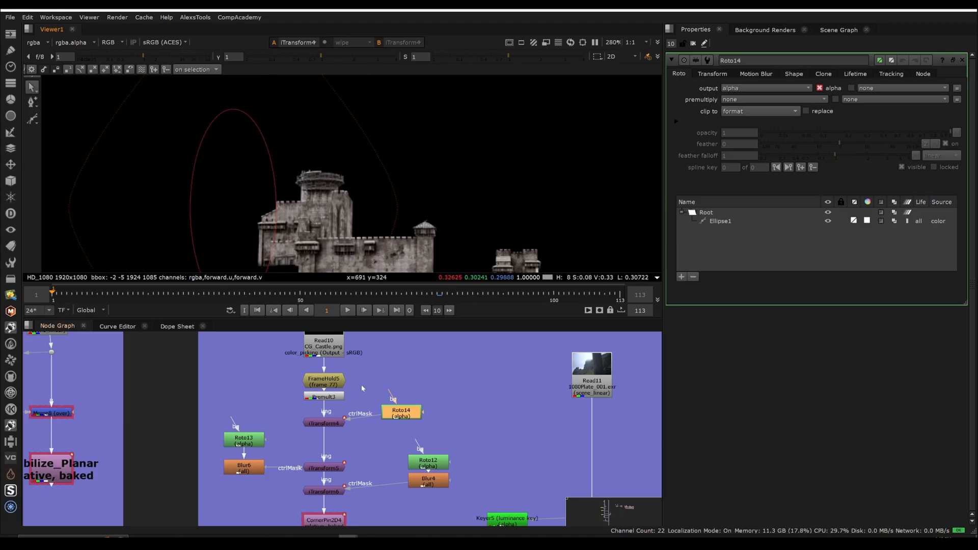
Zoom around the masked iTransform warps on the castle, then view the final Merge9 composite
scroll("down", 3)
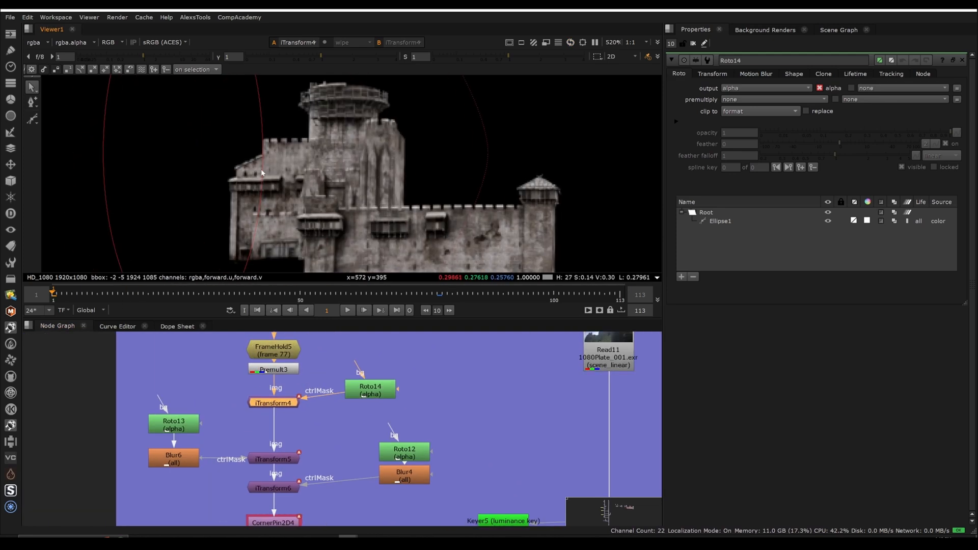
scroll("down", 3)
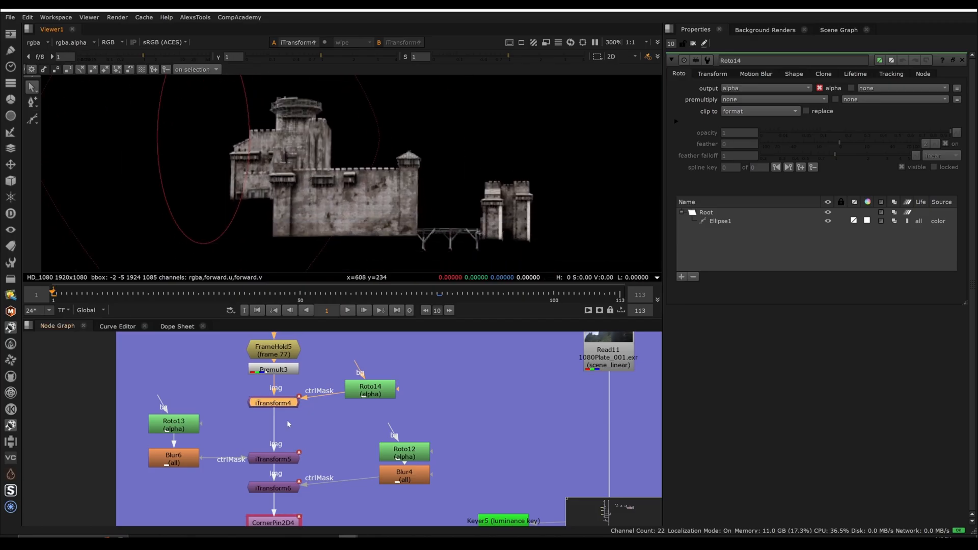
left_click(173, 425)
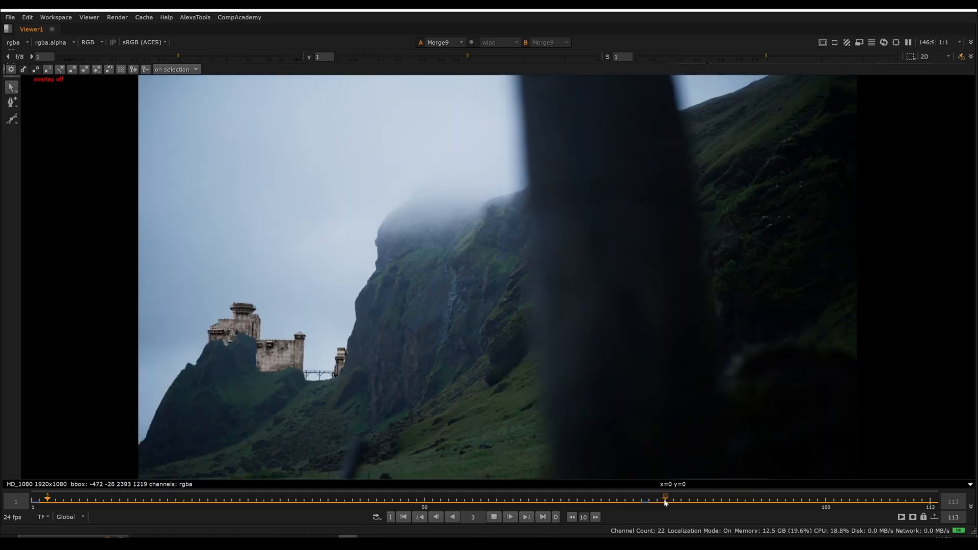
Scrub the Merge9 composite through several frames to check the castle lock across the shot
left_click(432, 499)
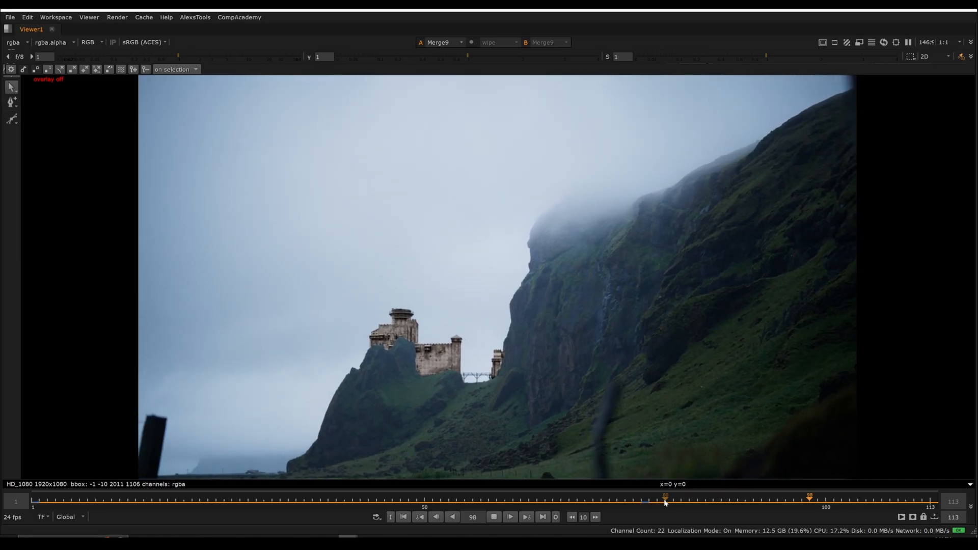
left_click(296, 496)
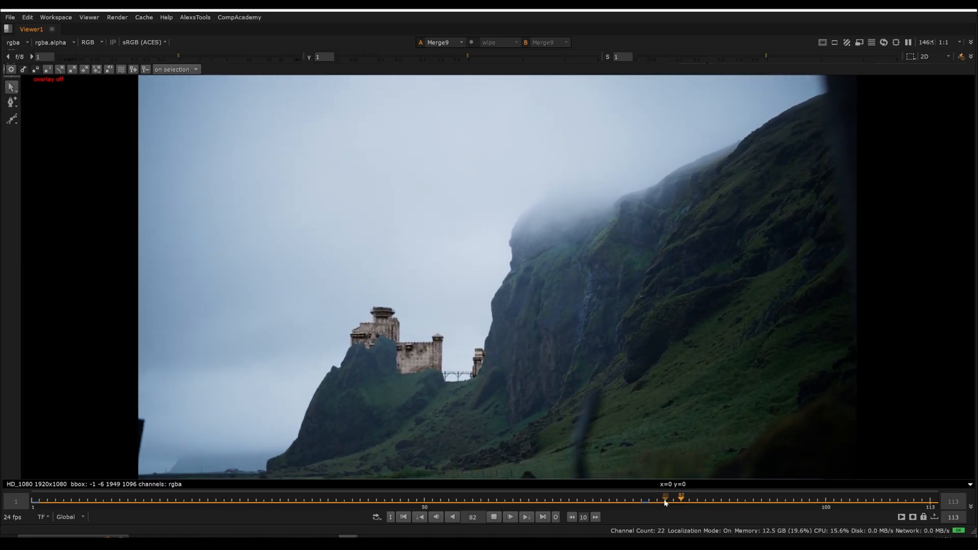
left_click(160, 499)
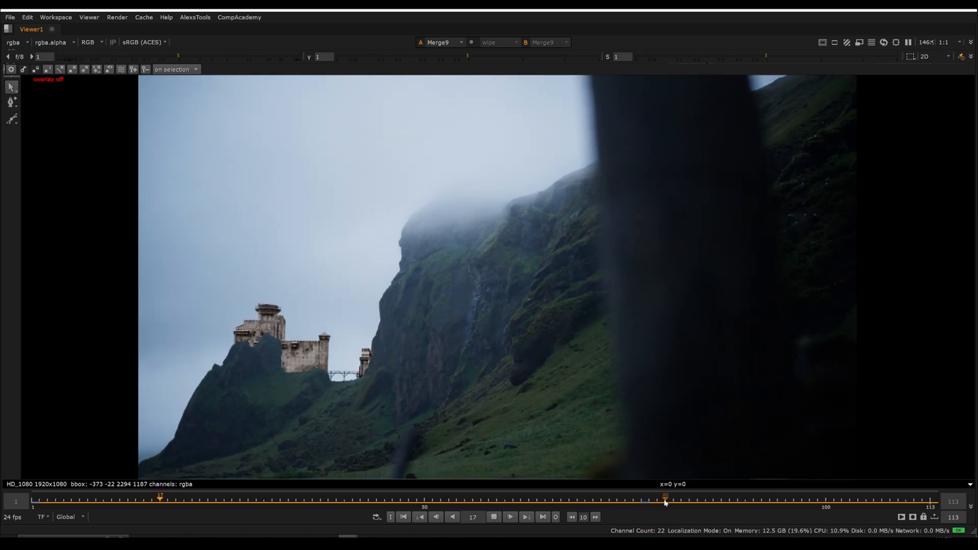
left_click(544, 497)
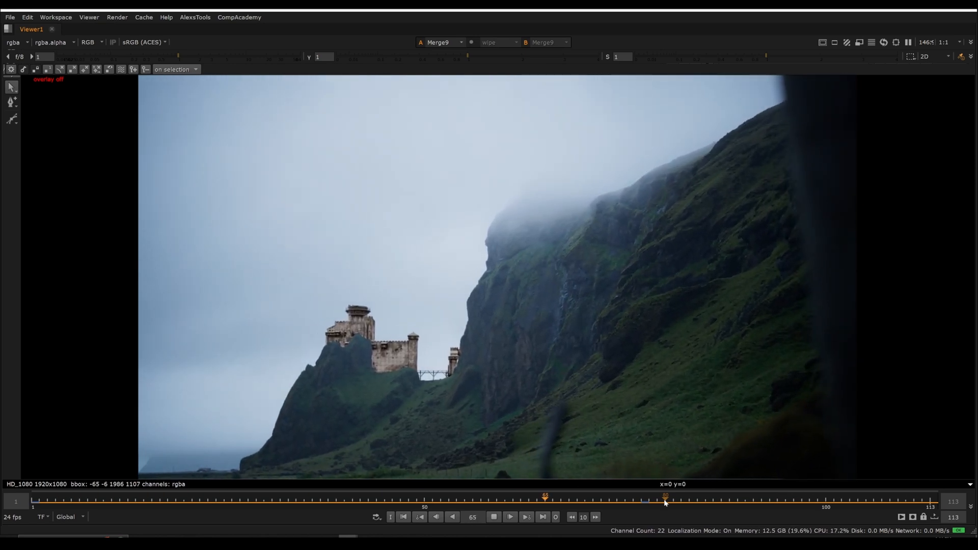
left_click(930, 499)
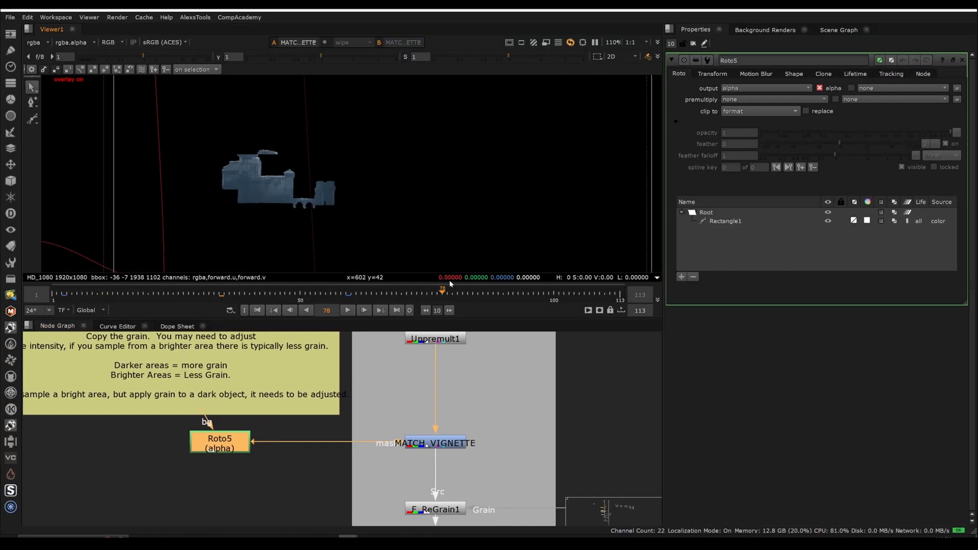
View the raw Read11 cliff plate at another frame, without the castle
left_click(118, 293)
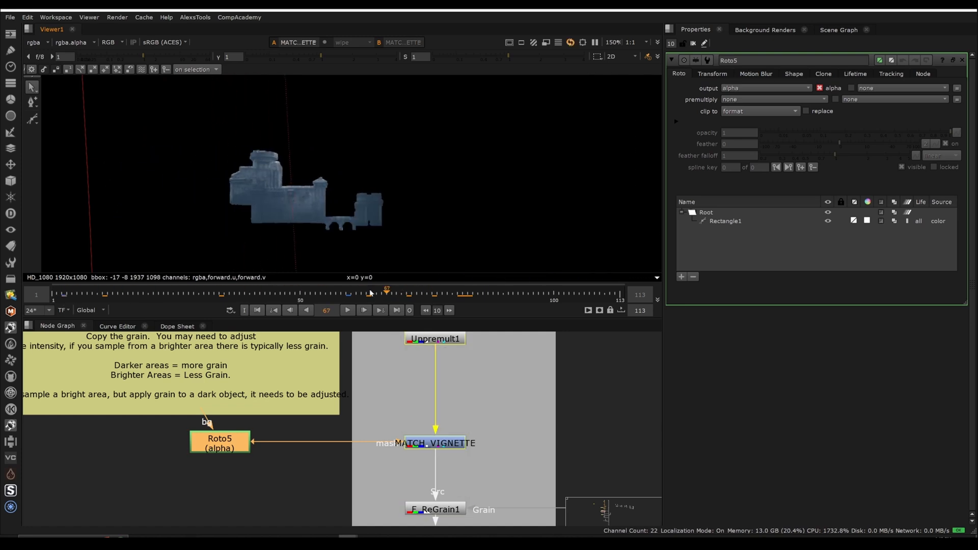
left_click(440, 443)
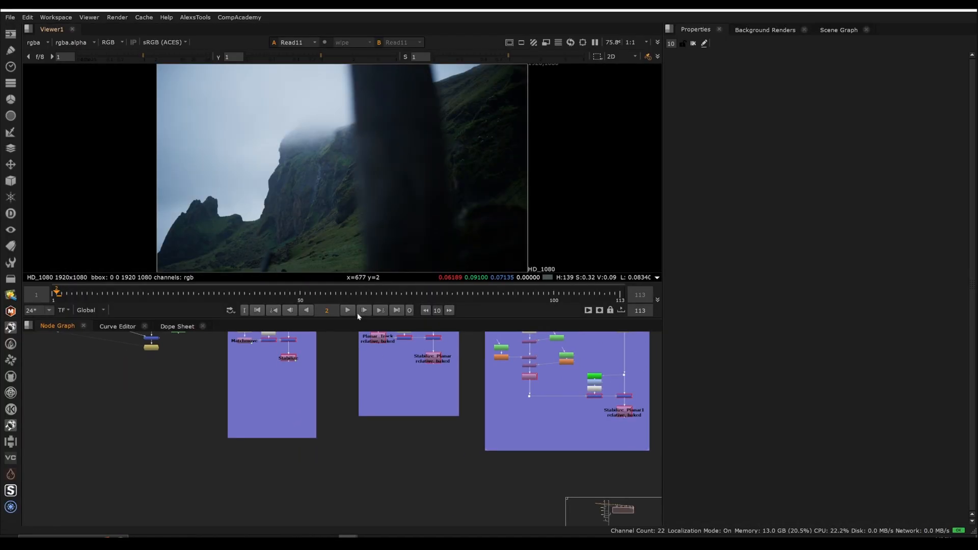
View the Mirror2_1 branch of the castle composite and play it back
left_click(346, 309)
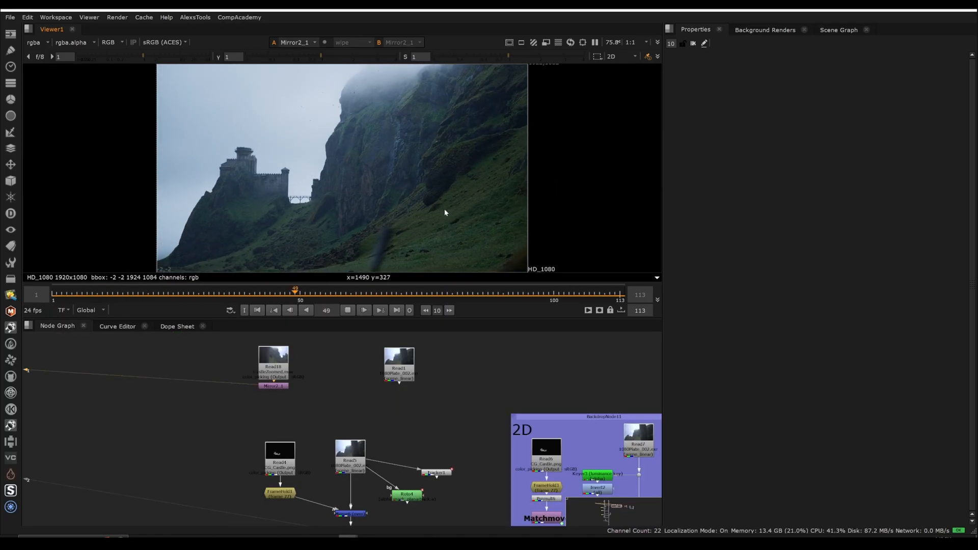
left_click(538, 290)
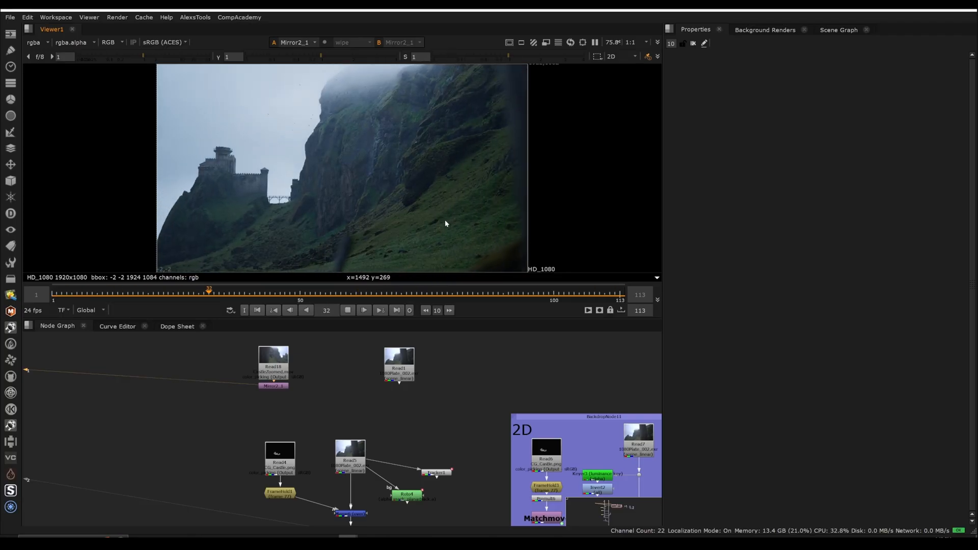
left_click(453, 291)
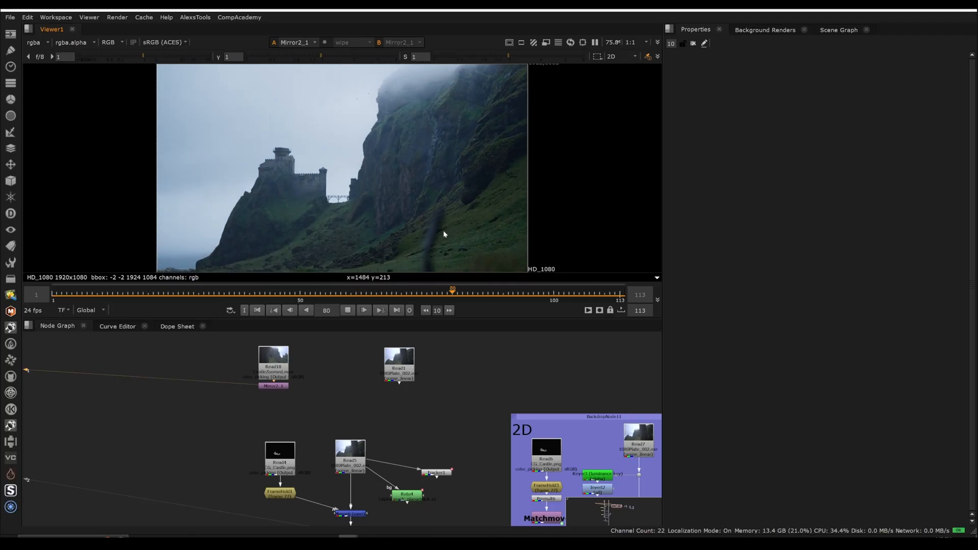